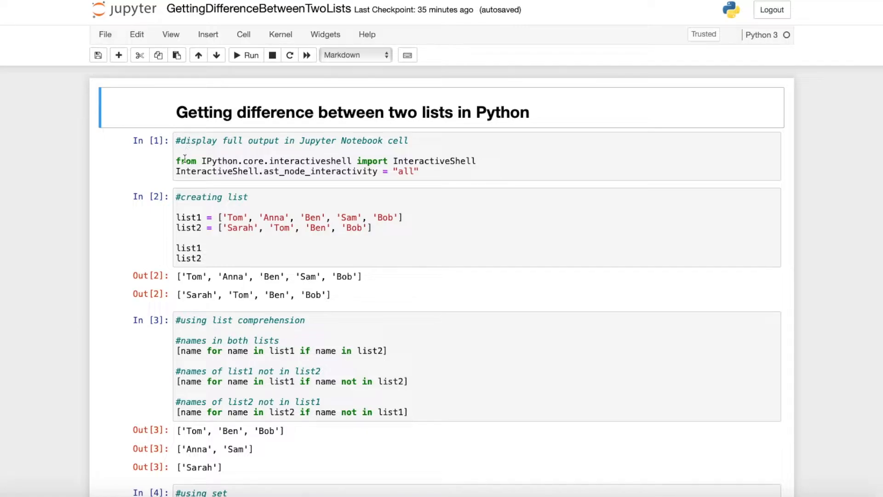
pyautogui.moveTo(178, 160)
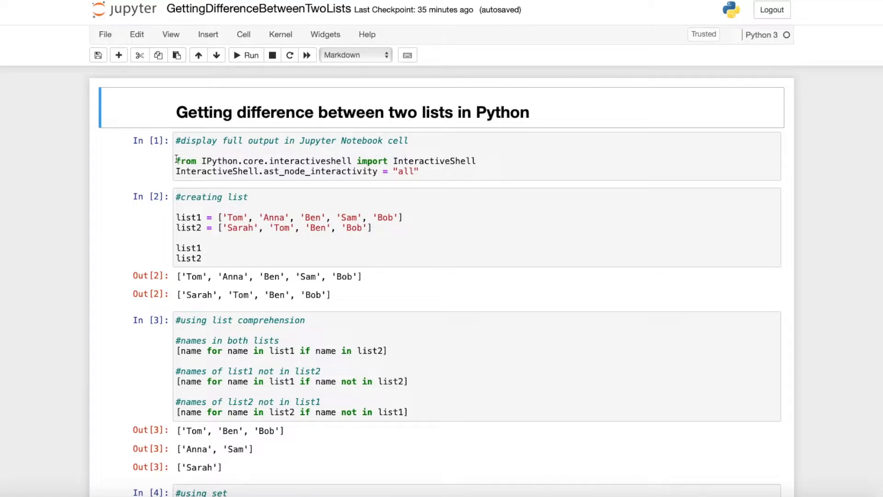
pyautogui.click(431, 172)
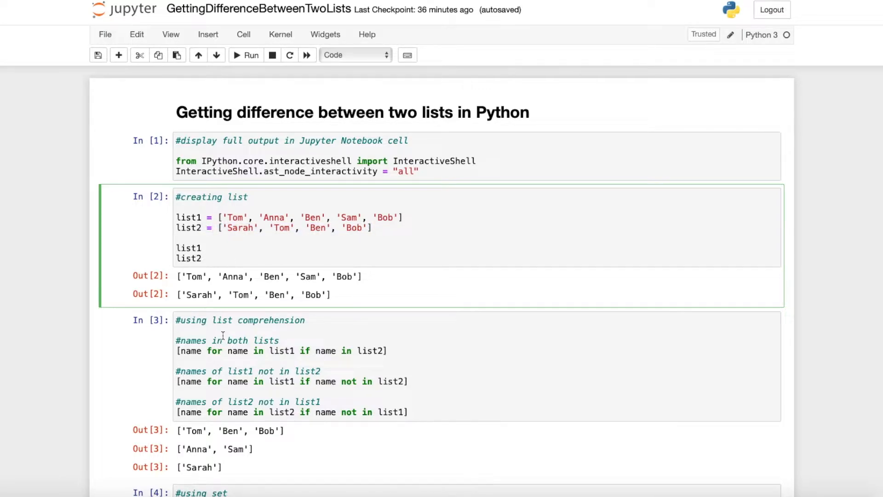
pyautogui.click(225, 341)
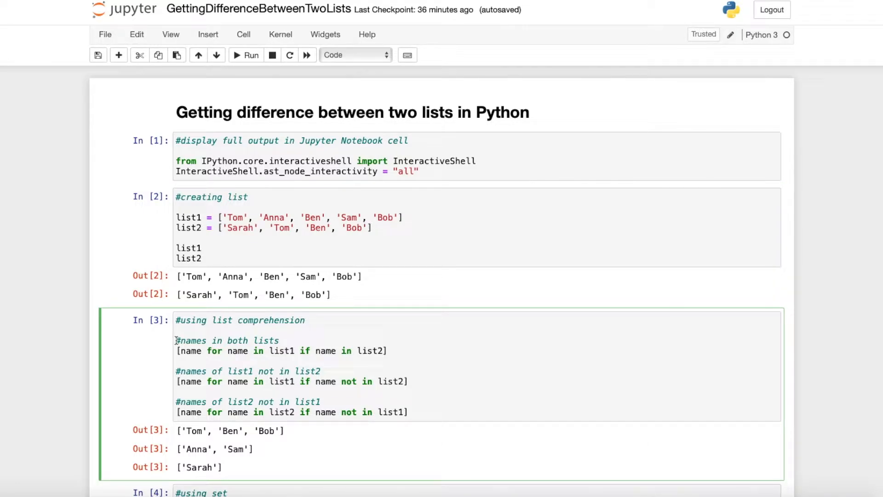
pyautogui.doubleClick(189, 351)
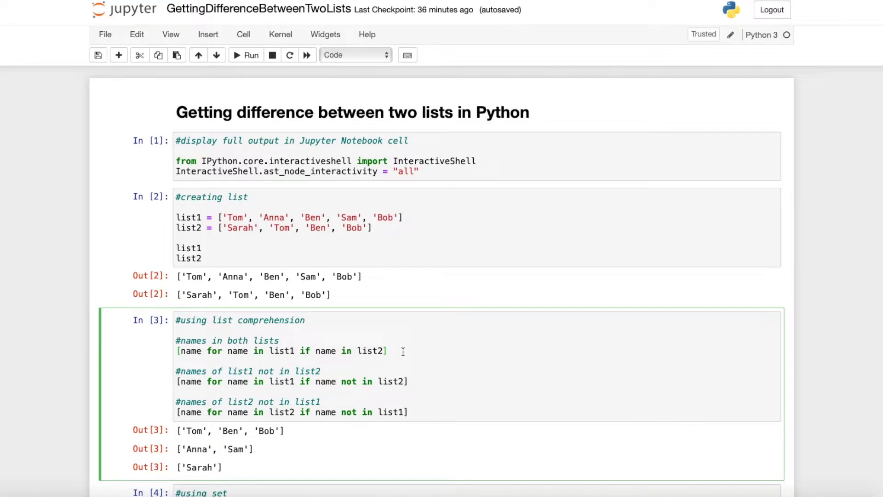
pyautogui.moveTo(178, 431); pyautogui.dragTo(244, 431)
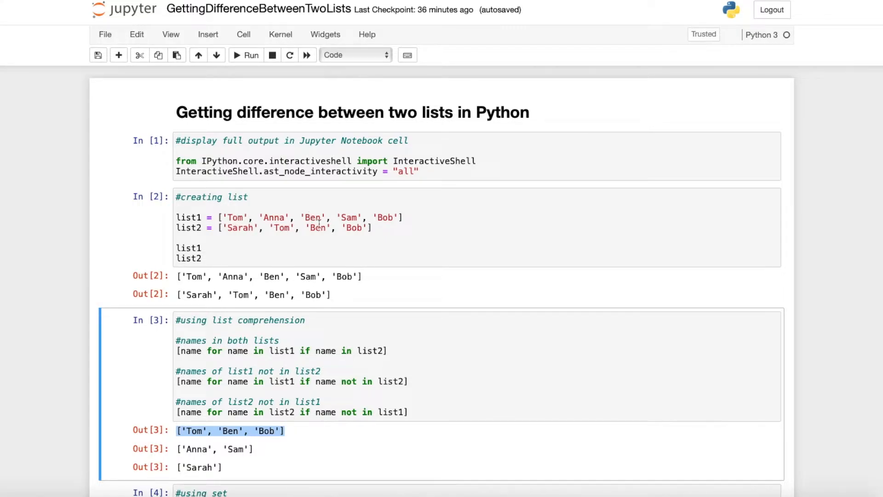
pyautogui.moveTo(353, 234)
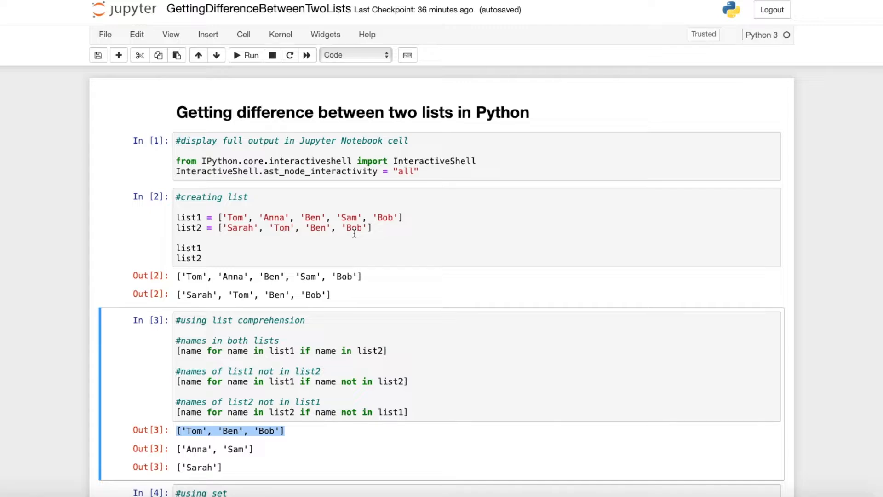
pyautogui.doubleClick(231, 370)
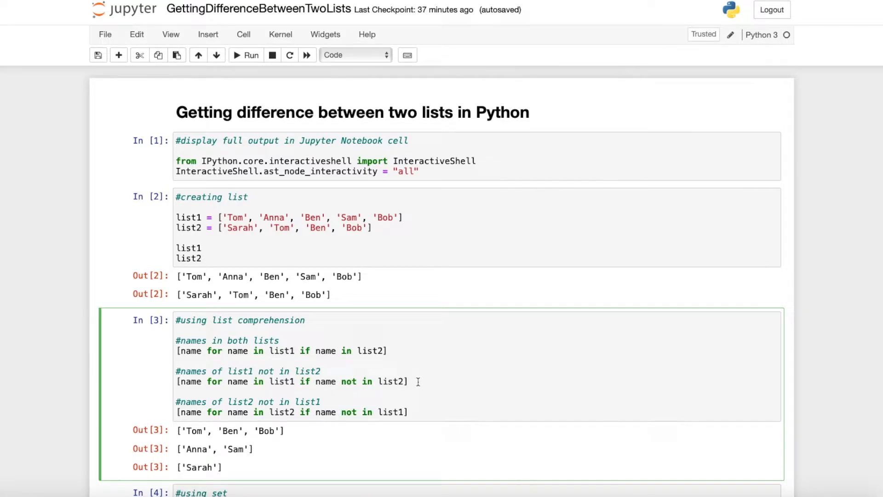
pyautogui.doubleClick(214, 449)
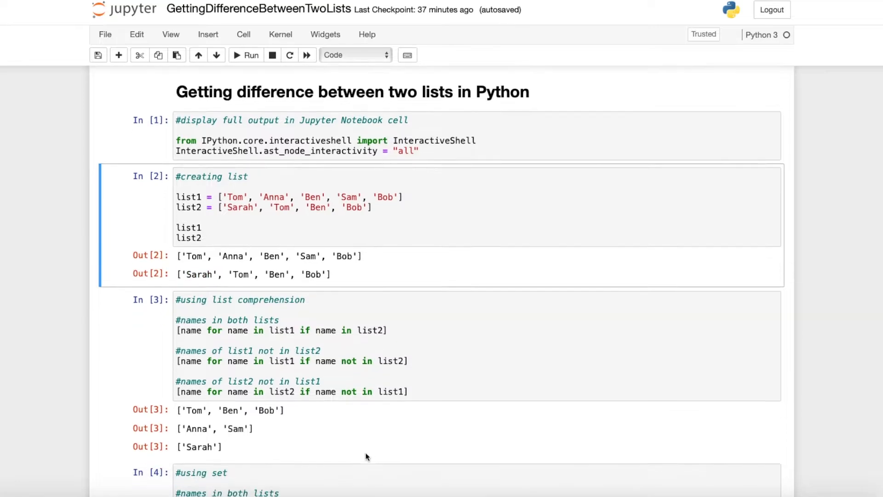
pyautogui.scroll(-3)
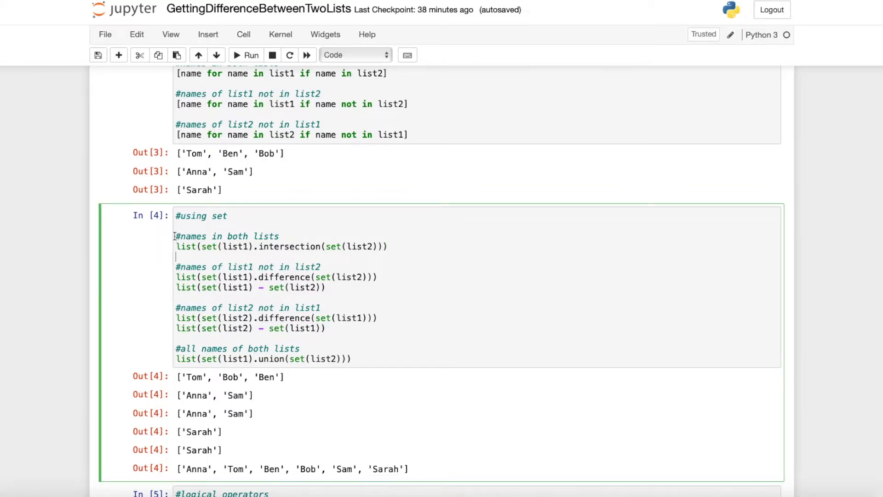
pyautogui.doubleClick(228, 236)
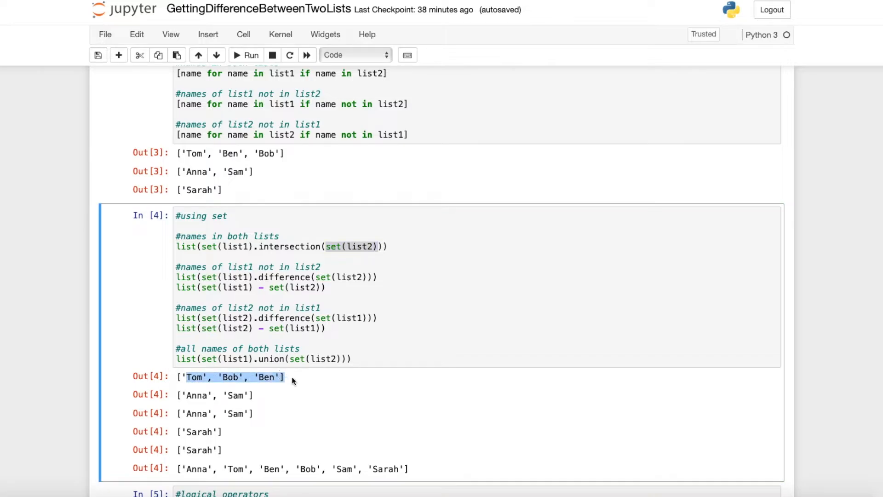
pyautogui.click(292, 381)
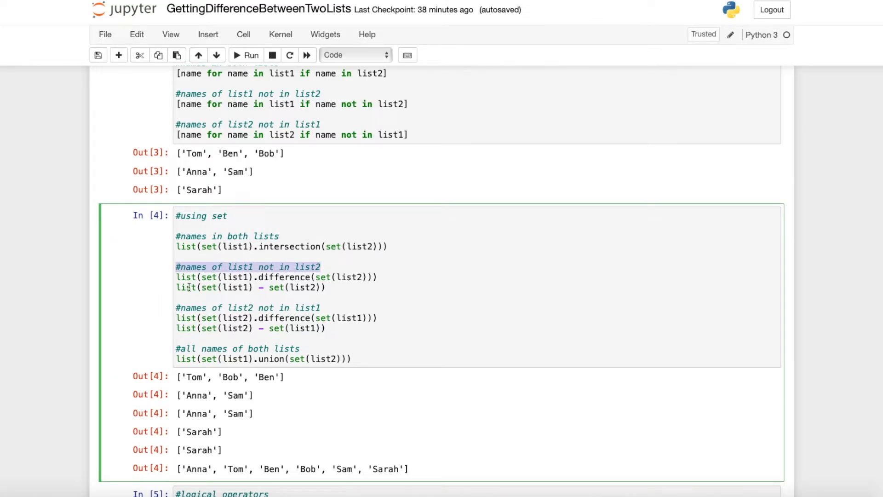
pyautogui.doubleClick(287, 277)
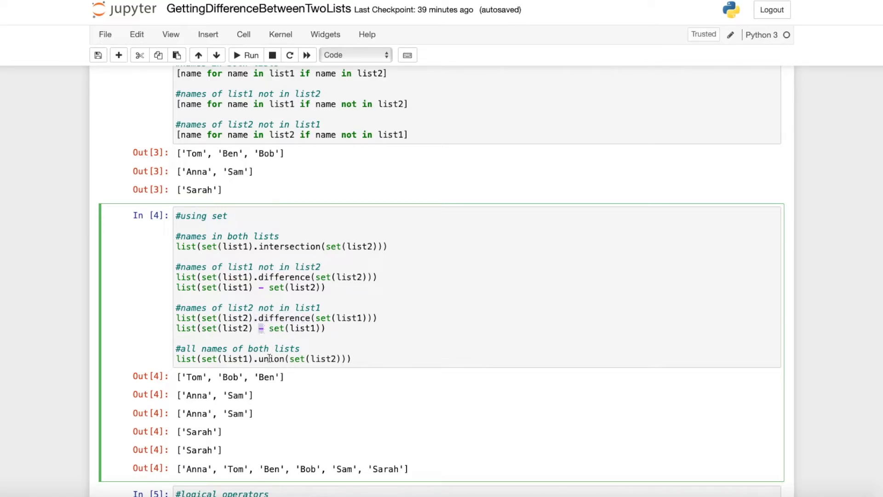
pyautogui.doubleClick(201, 431)
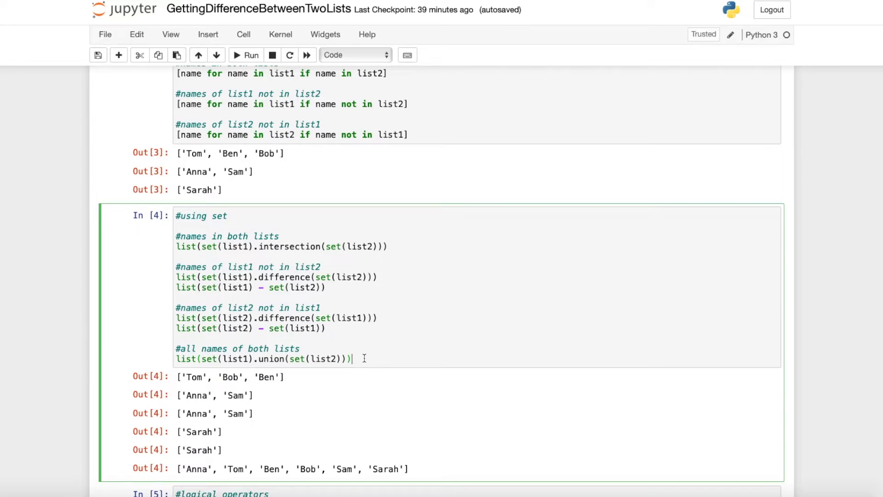
pyautogui.doubleClick(269, 358)
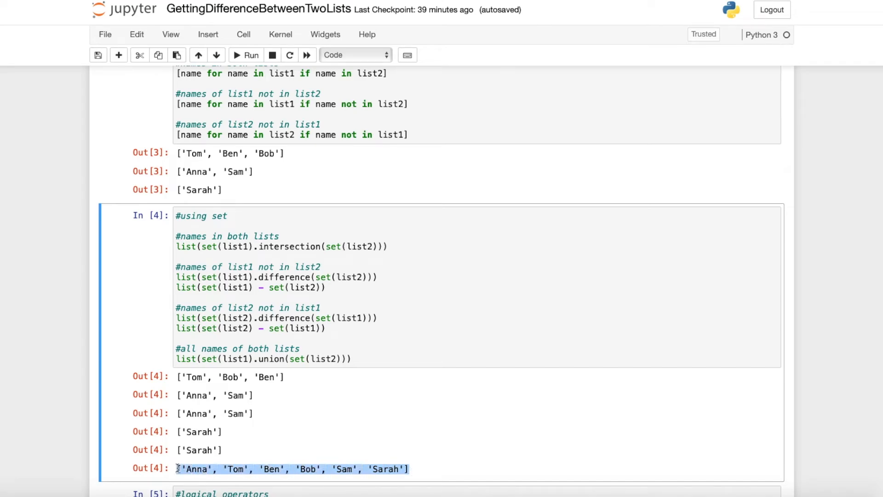
pyautogui.moveTo(169, 468)
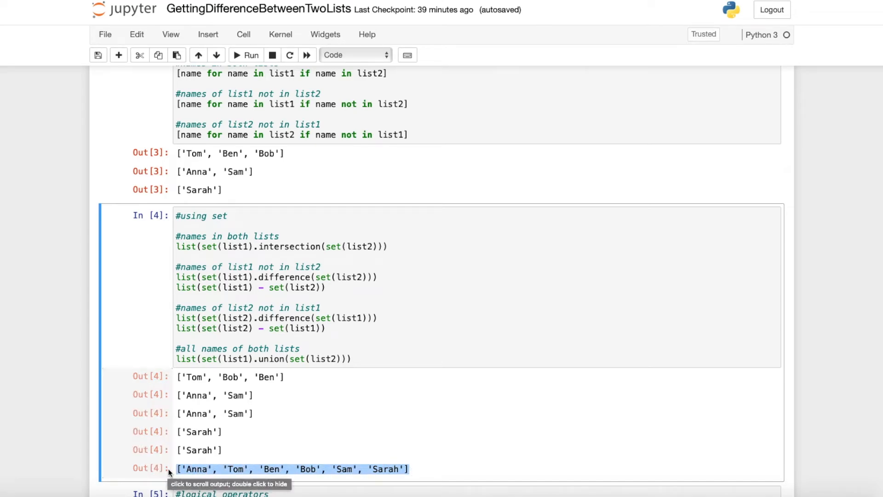
pyautogui.scroll(-3)
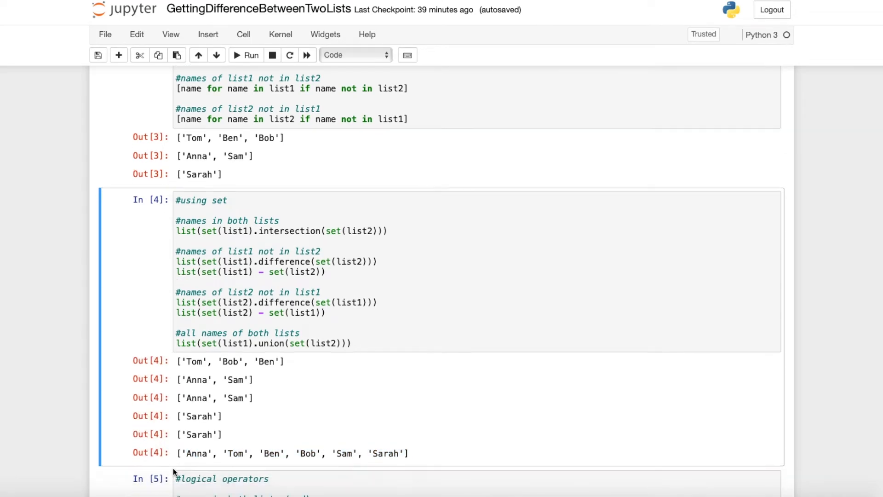
pyautogui.scroll(-3)
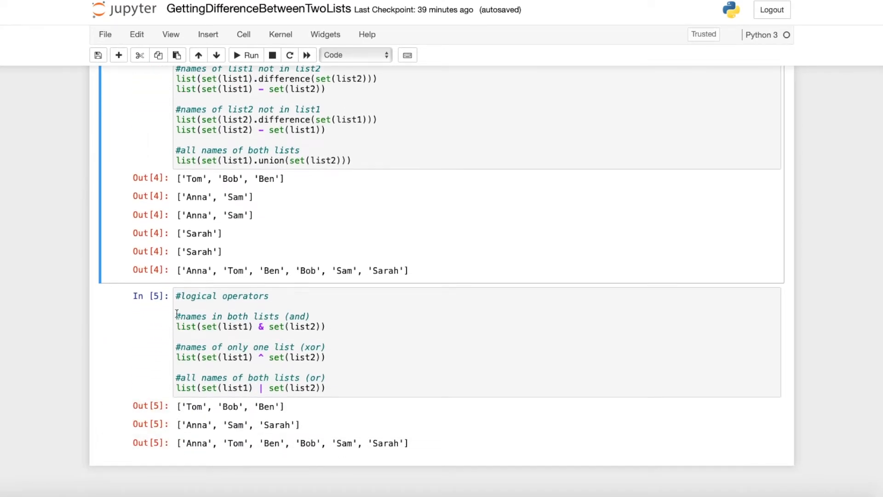
pyautogui.moveTo(176, 307)
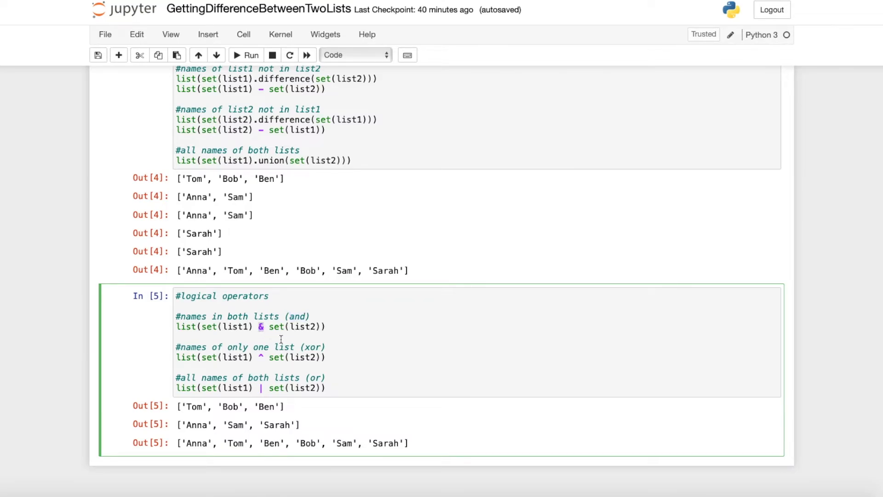
pyautogui.doubleClick(224, 326)
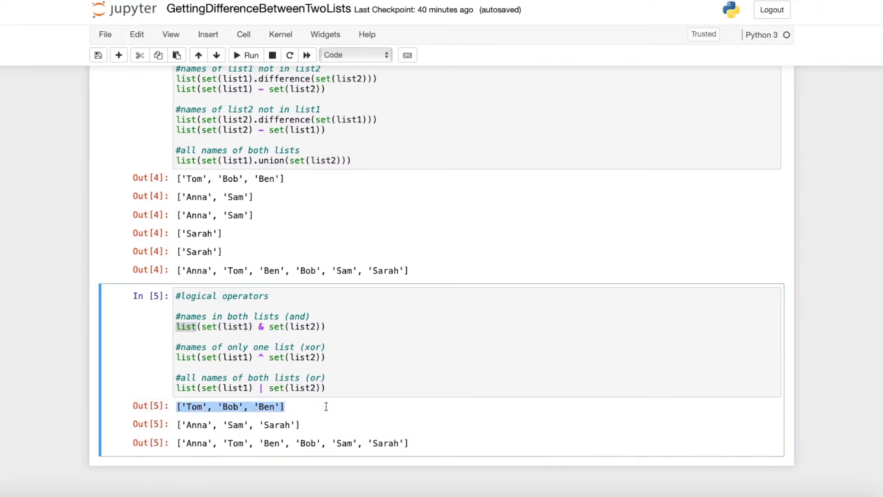
pyautogui.click(327, 357)
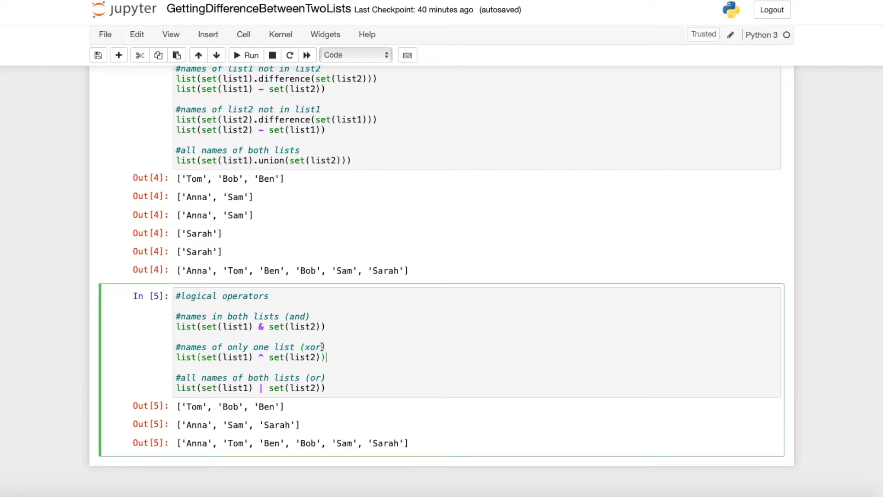
pyautogui.doubleClick(313, 347)
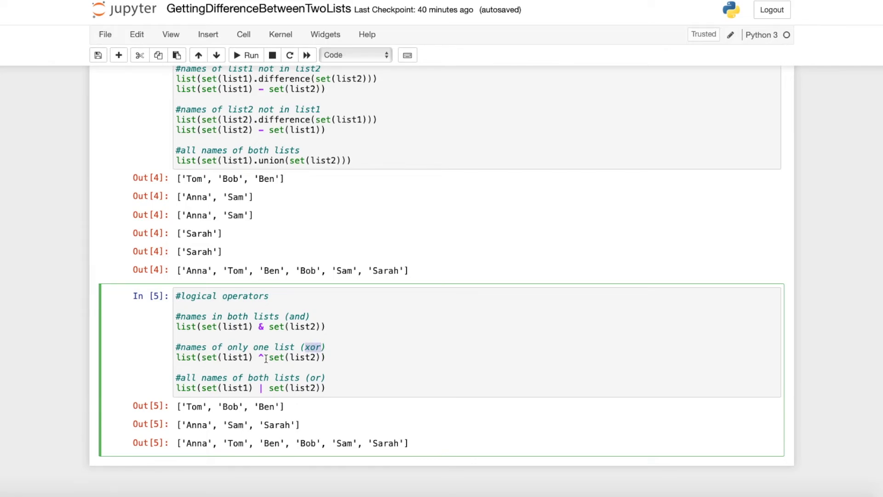